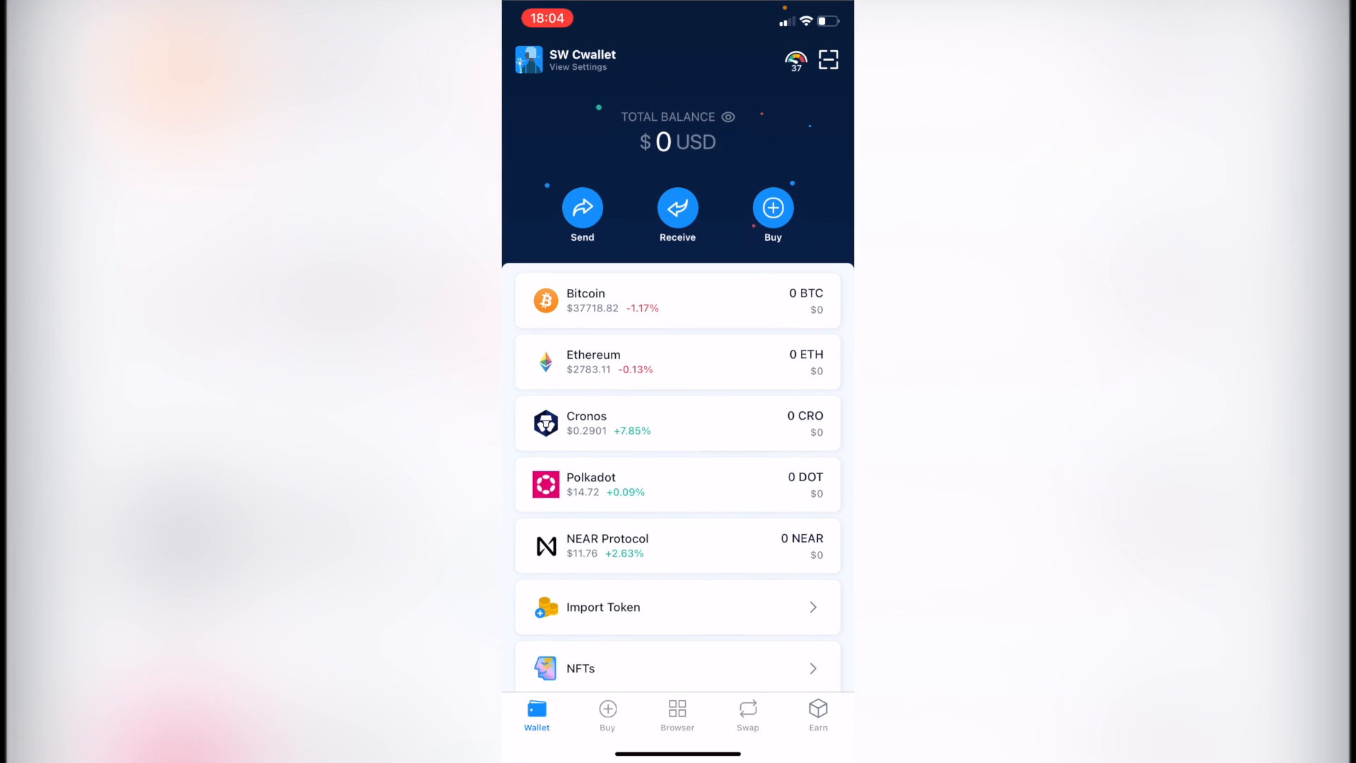
Scroll the DeFi Wallet asset list before leaving for the phone's home screen.
scroll("up", 3)
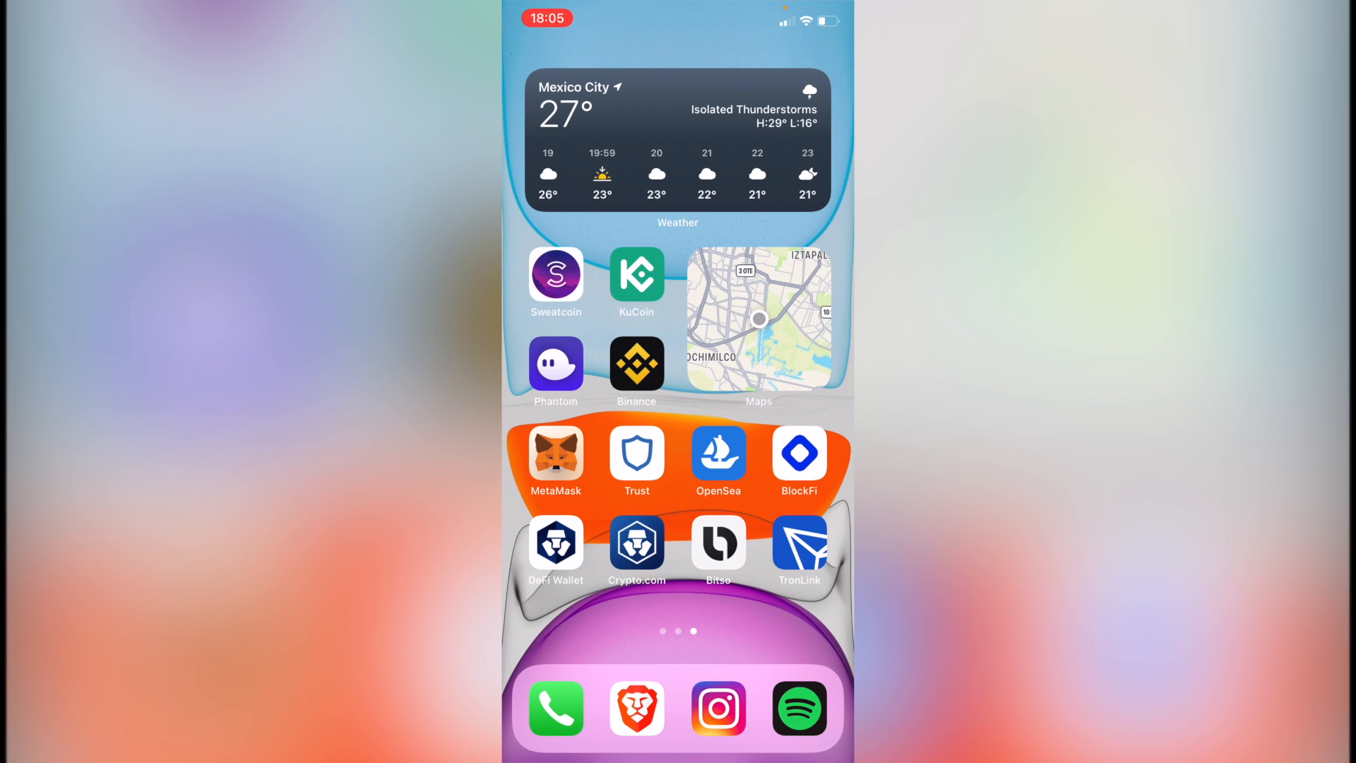
From Crypto.com App settings, start Send Funds to the connected Crypto.com DeFi Wallet.
left_click(637, 541)
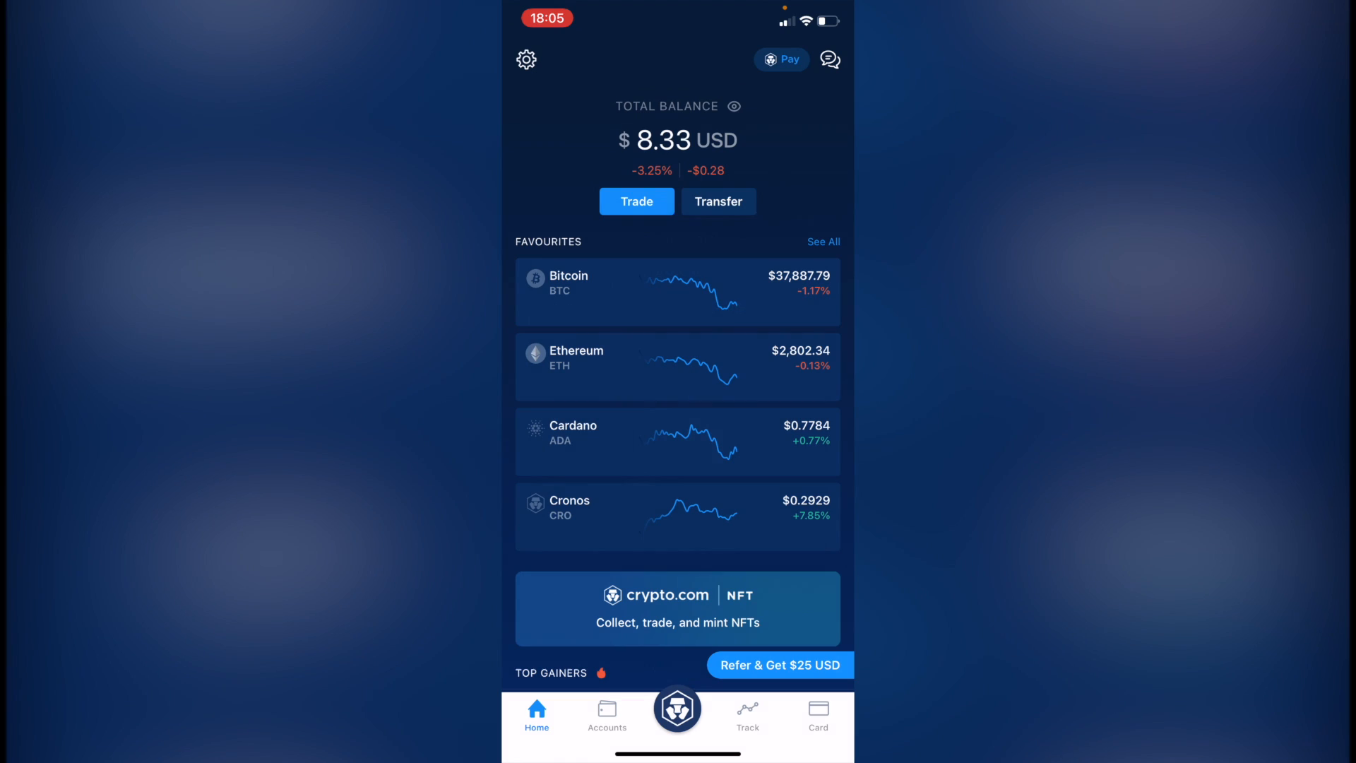
left_click(525, 60)
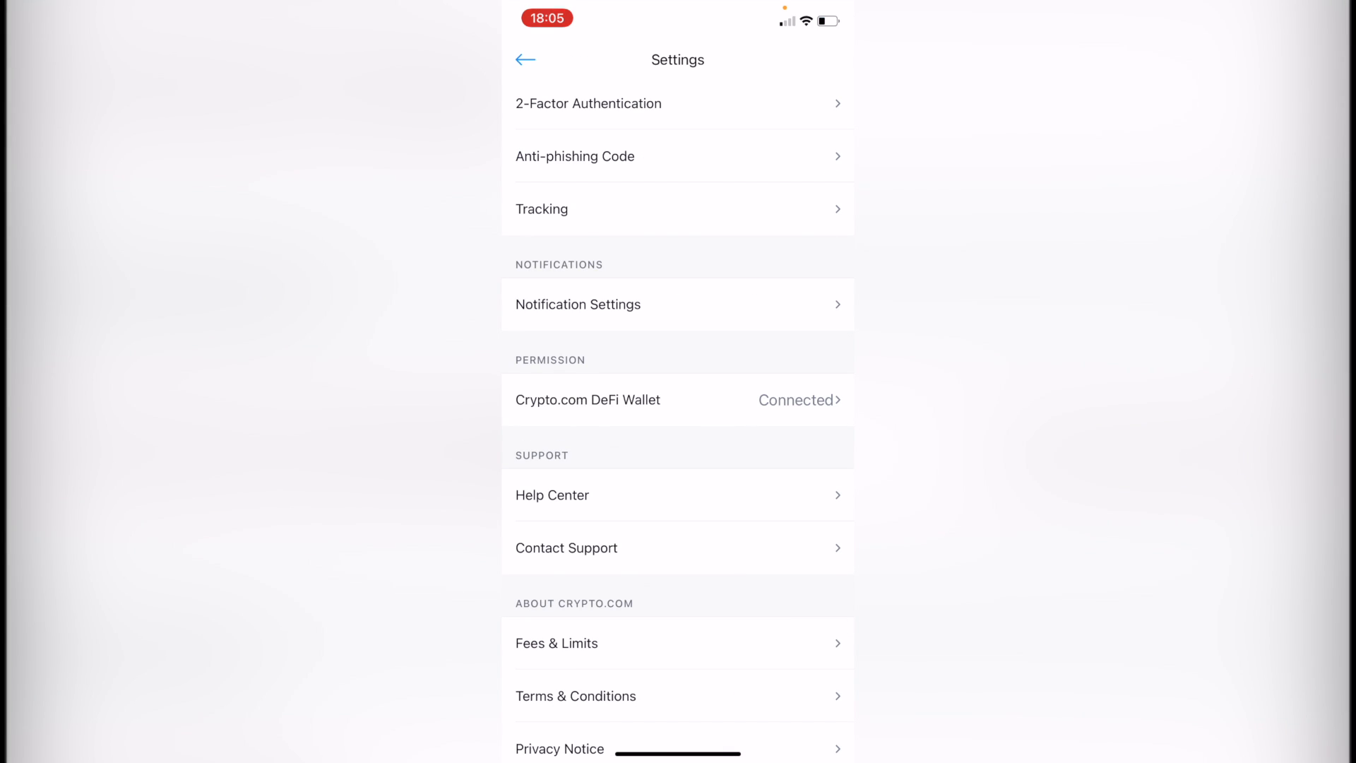
left_click(677, 398)
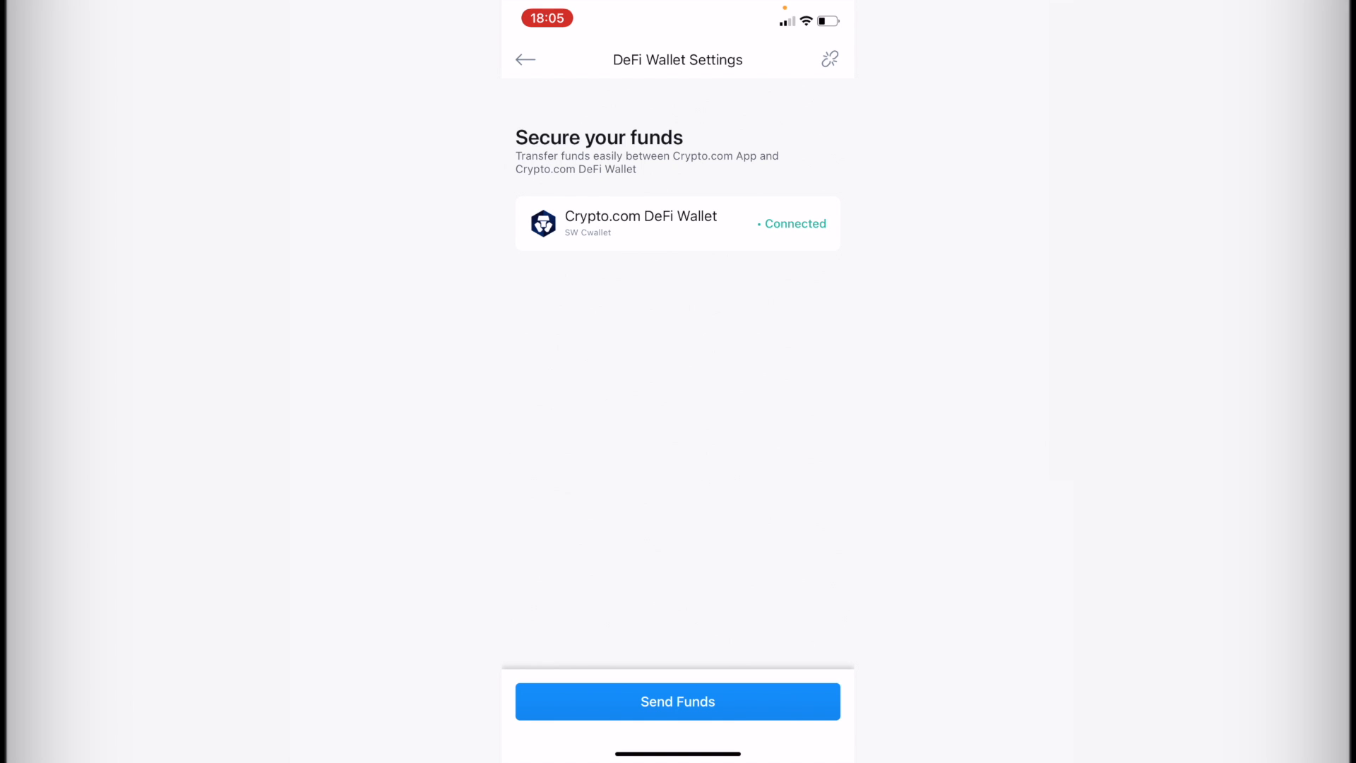
left_click(677, 702)
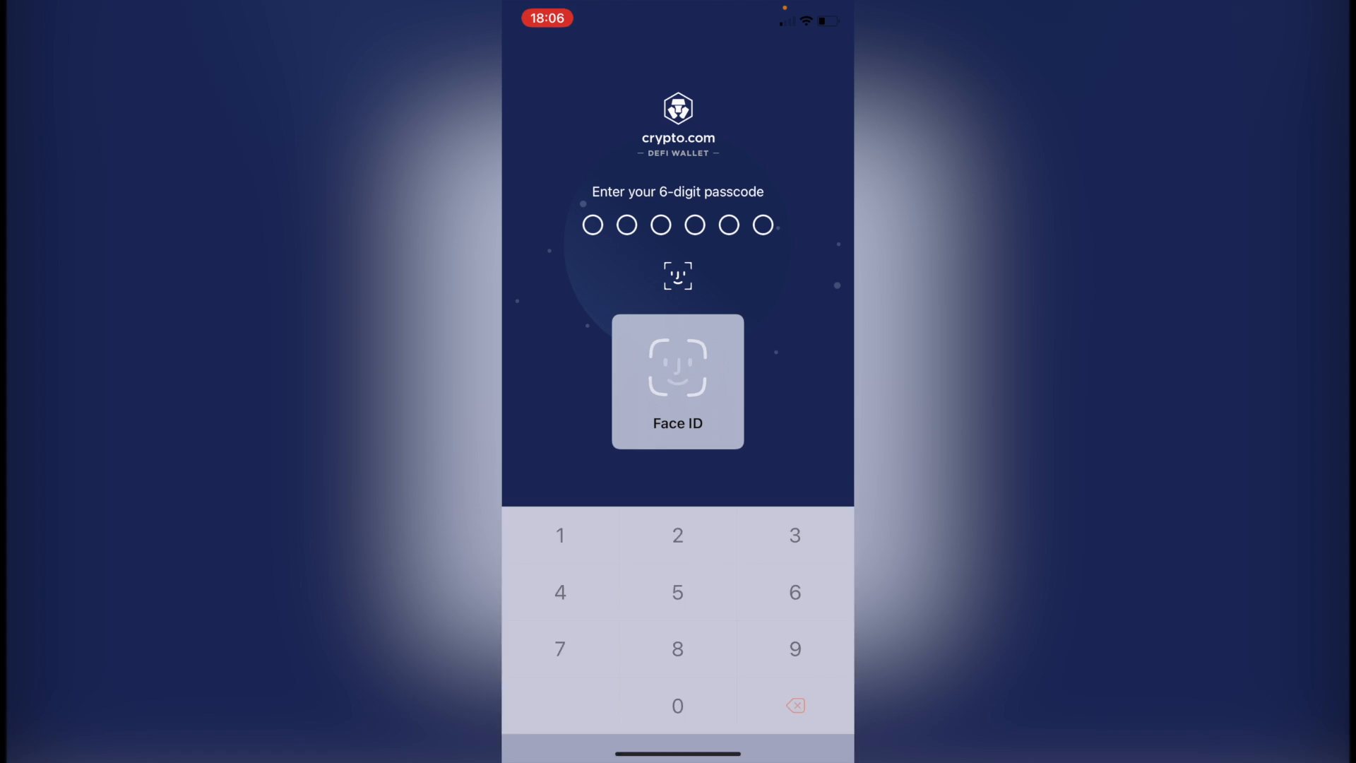
Unlock the DeFi Wallet, view the zero Cronos (CRO) balance, and switch back to Crypto.com App.
left_click(677, 381)
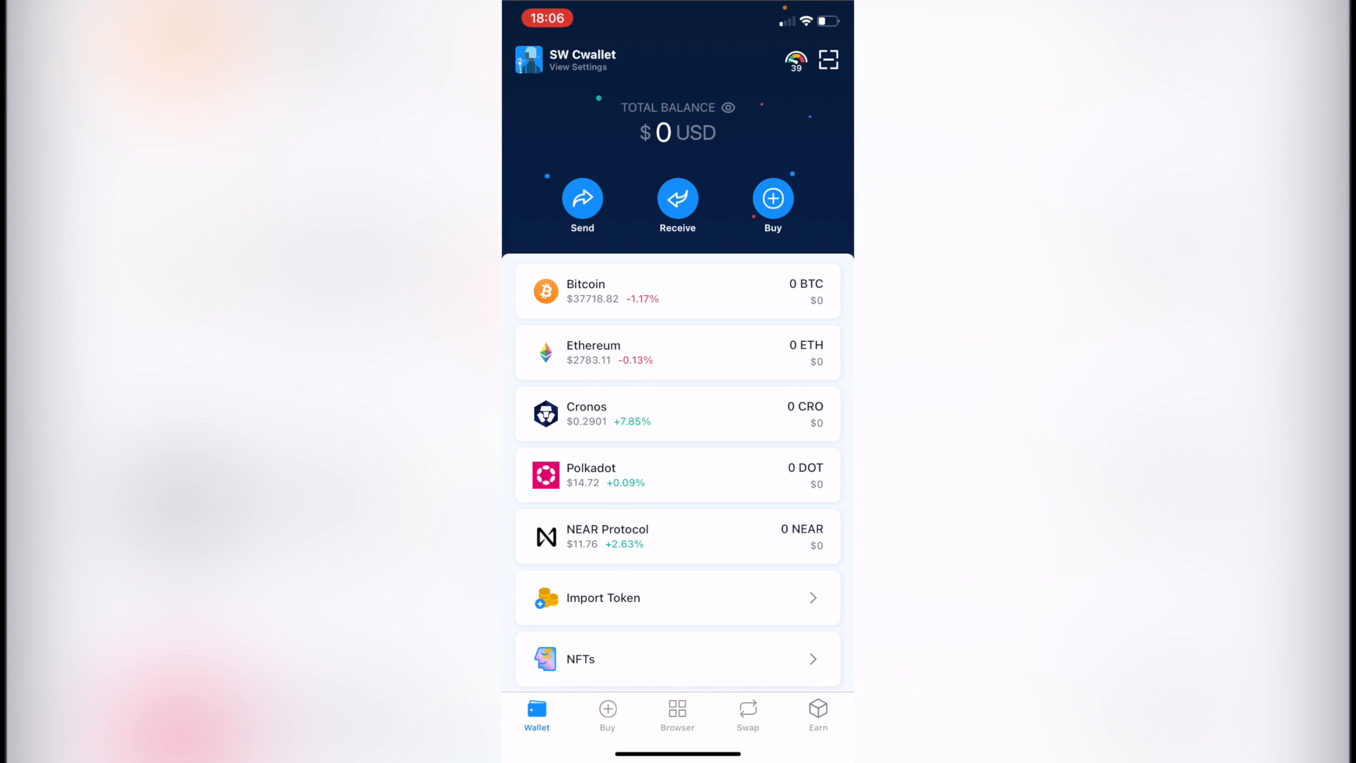
left_click(676, 414)
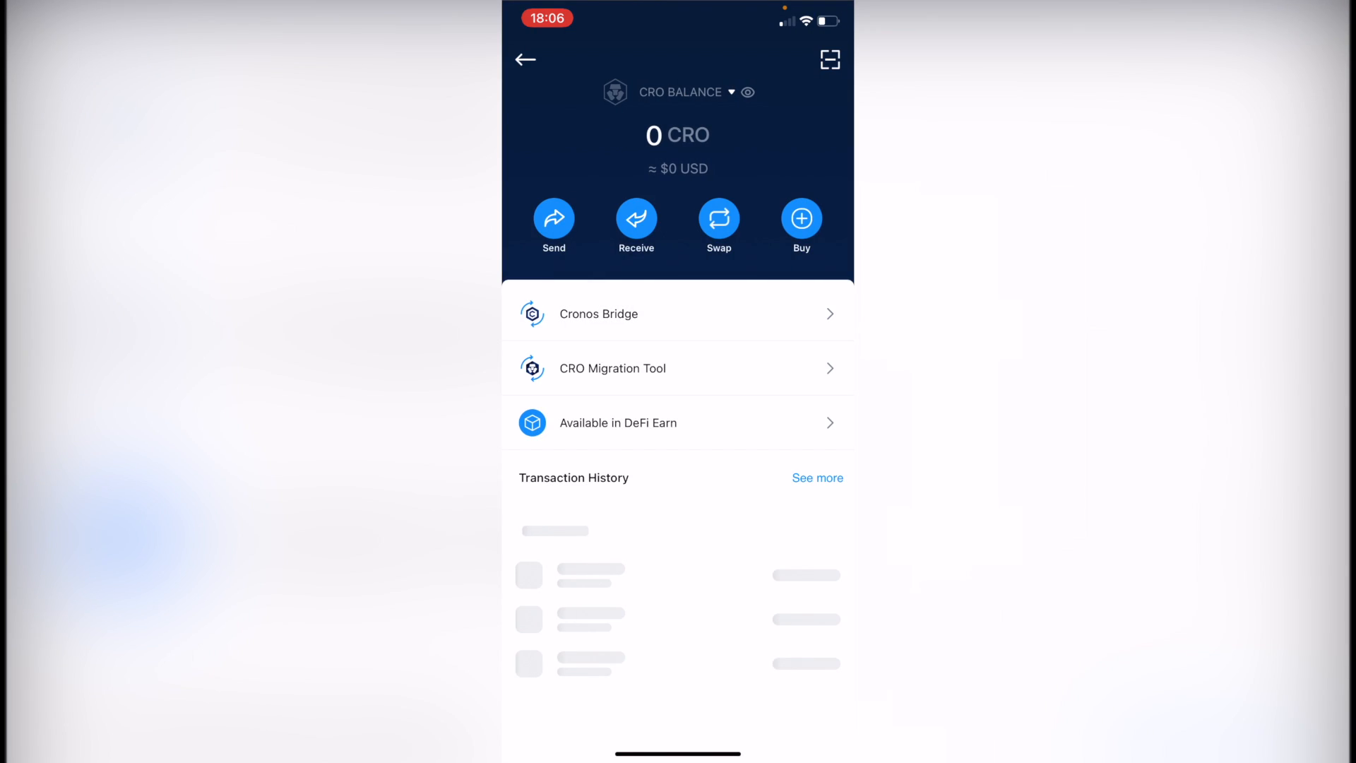
left_click(554, 224)
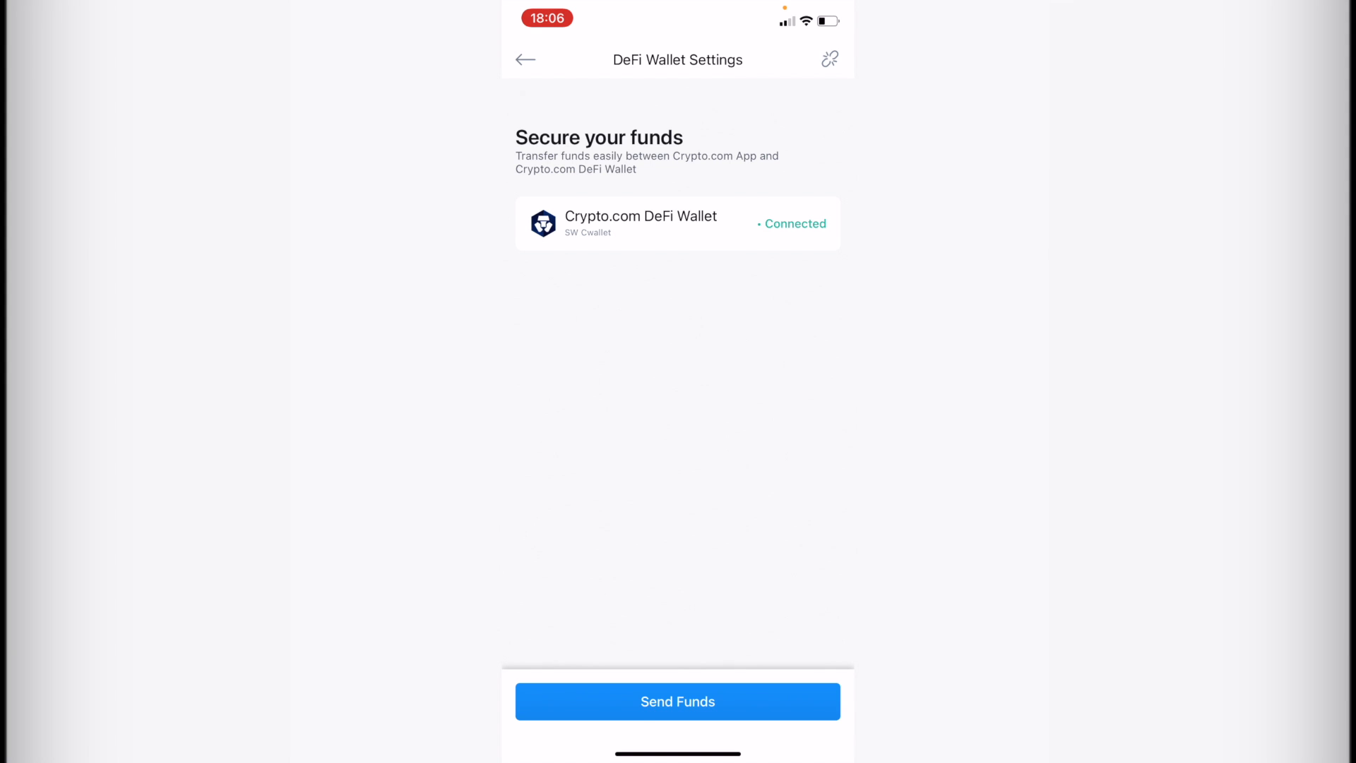
Back out of settings to the home screen and dismiss the Missions announcement.
left_click(525, 59)
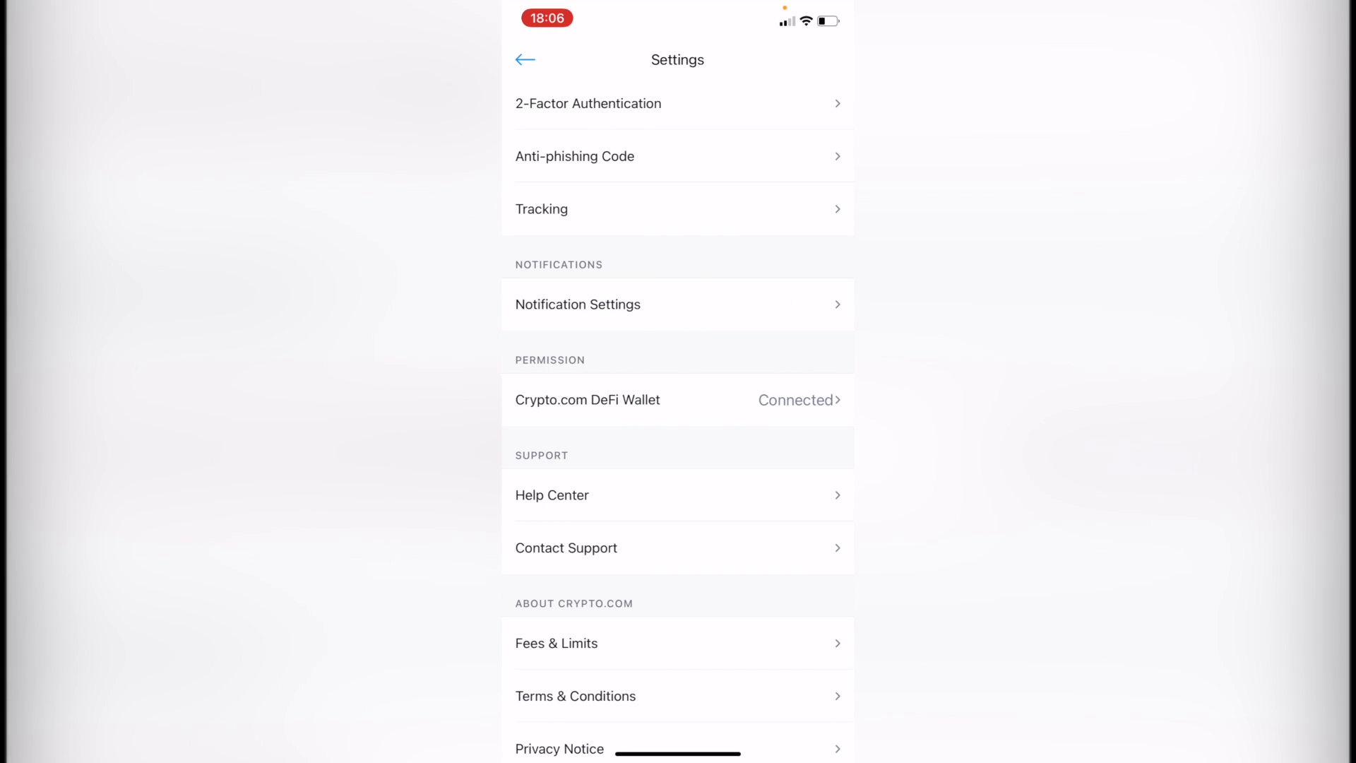
left_click(526, 59)
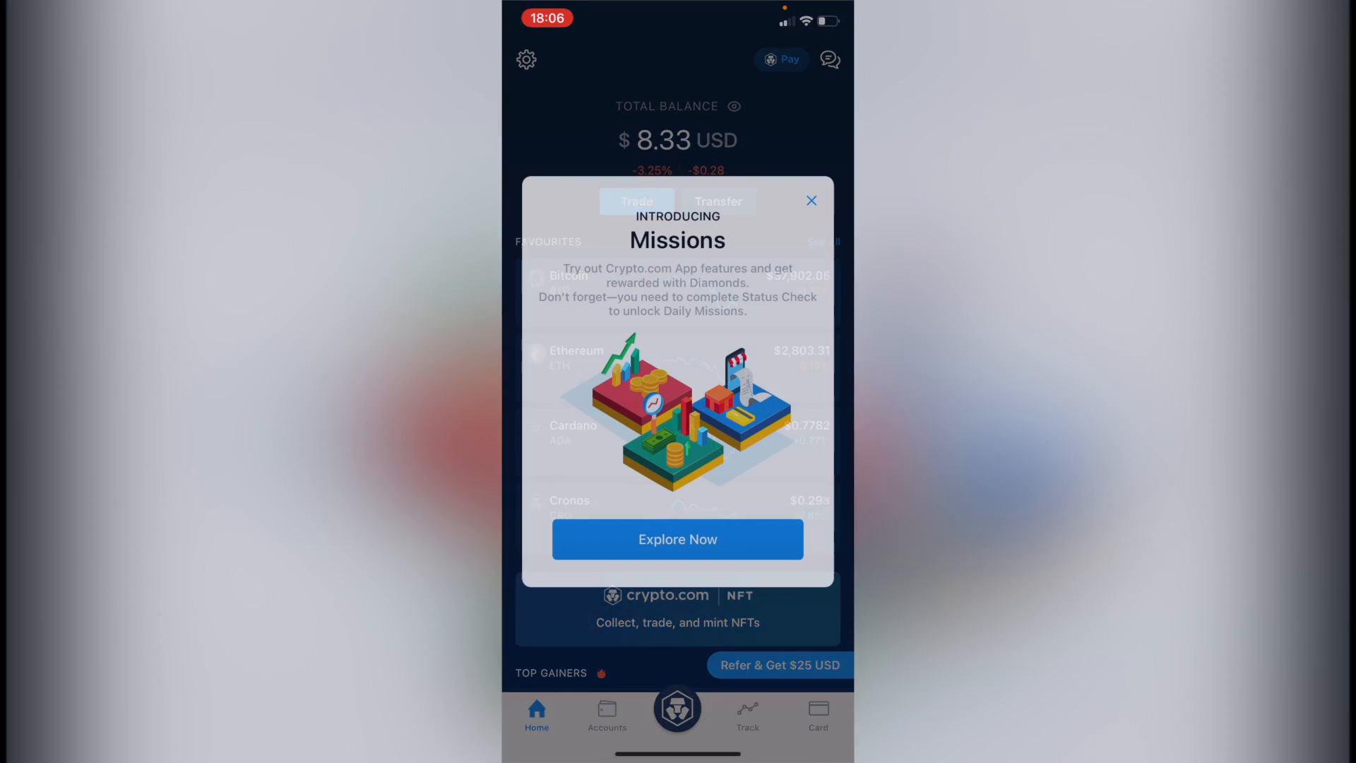
left_click(811, 199)
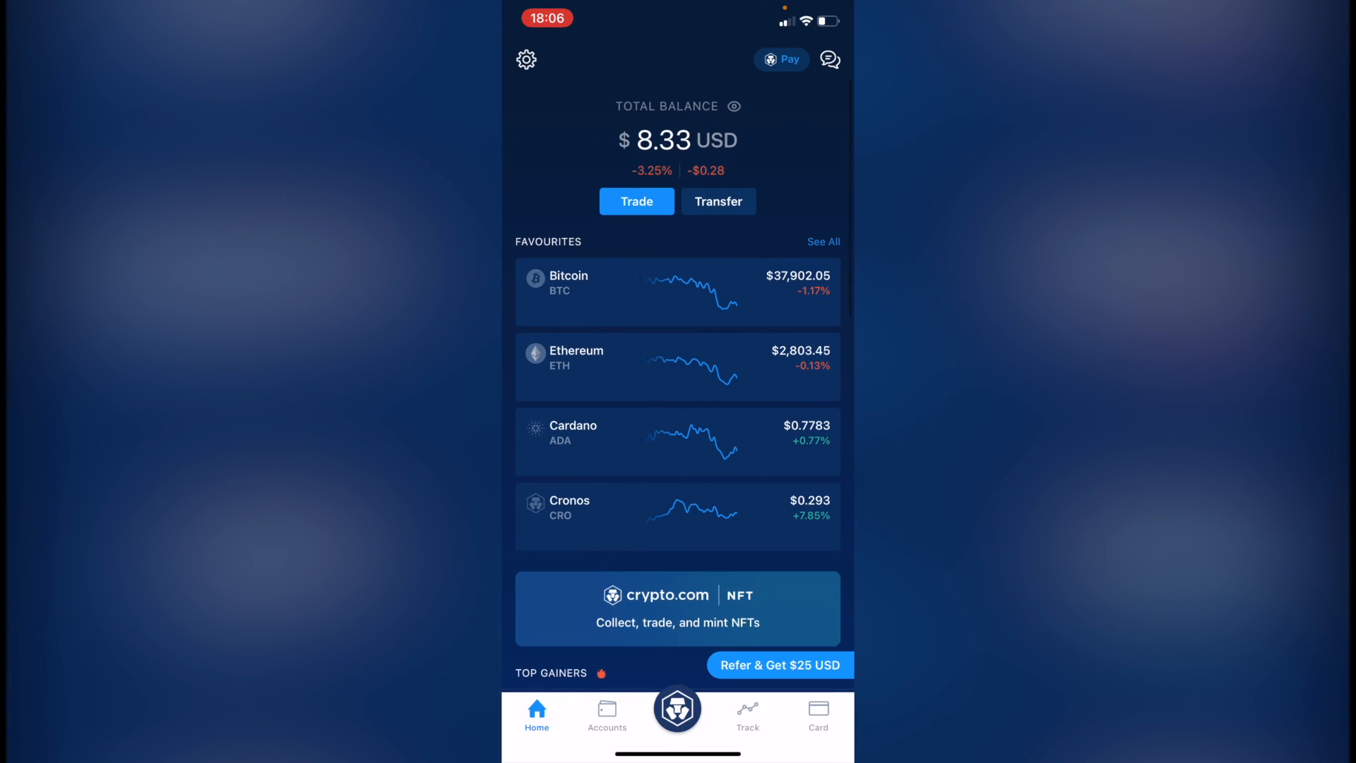
Check the Crypto Wallet's Cronos balance of 28.43 CRO ($8.32) in Accounts, then return Home.
left_click(605, 711)
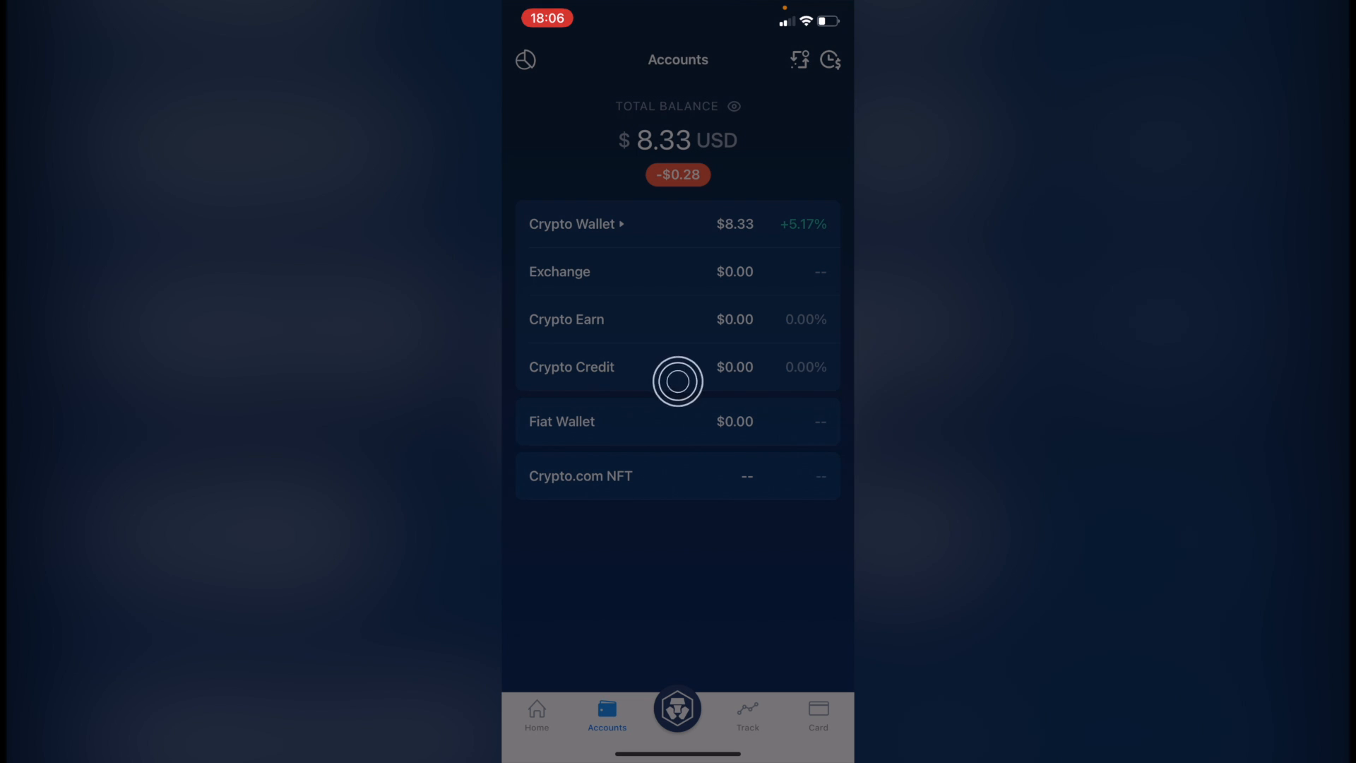
left_click(576, 223)
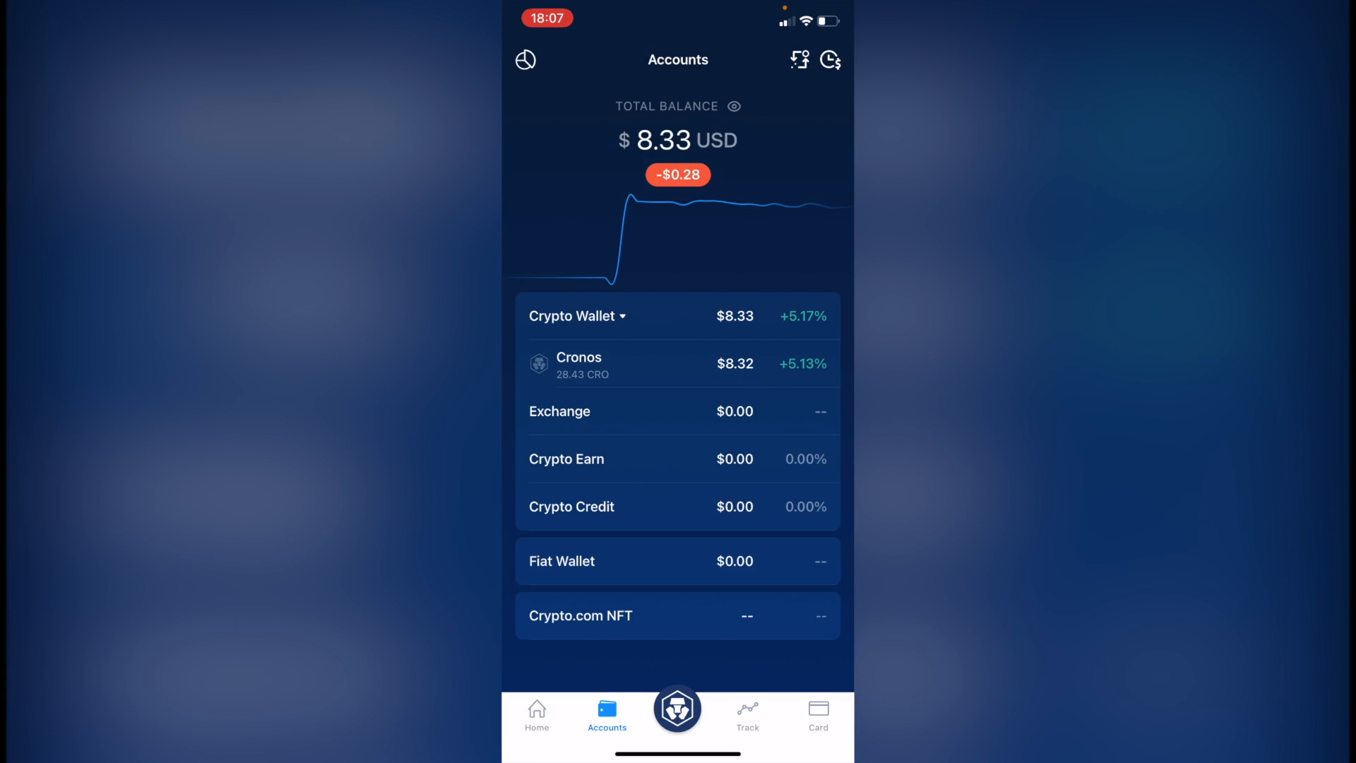
left_click(606, 363)
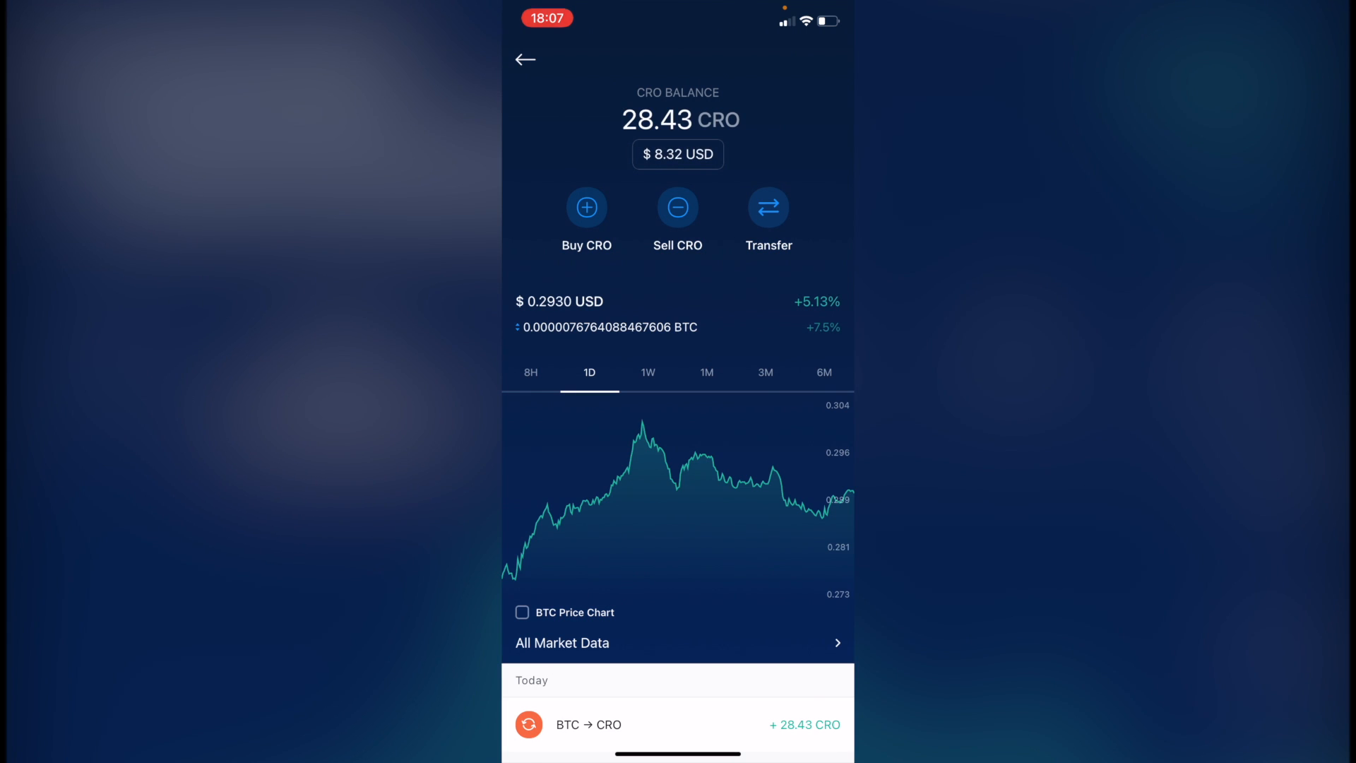
left_click(524, 59)
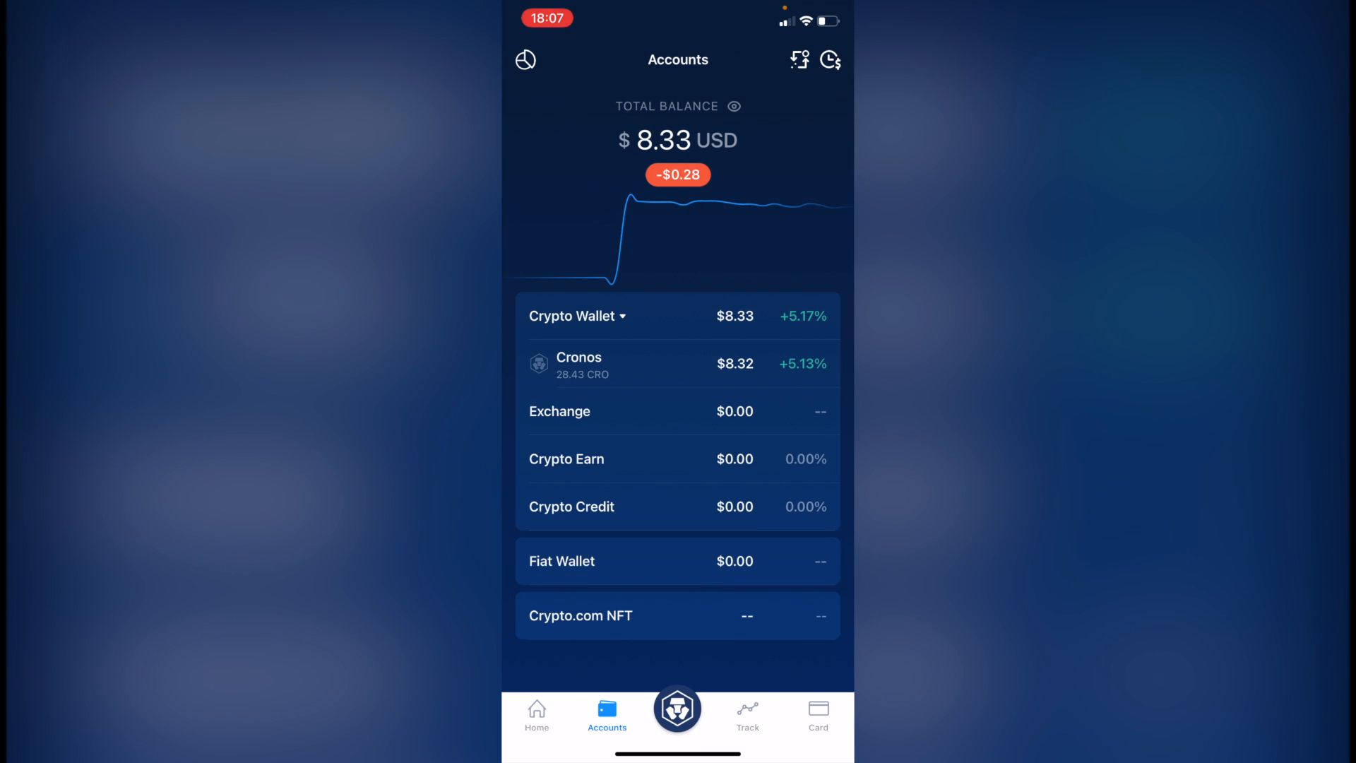
left_click(537, 709)
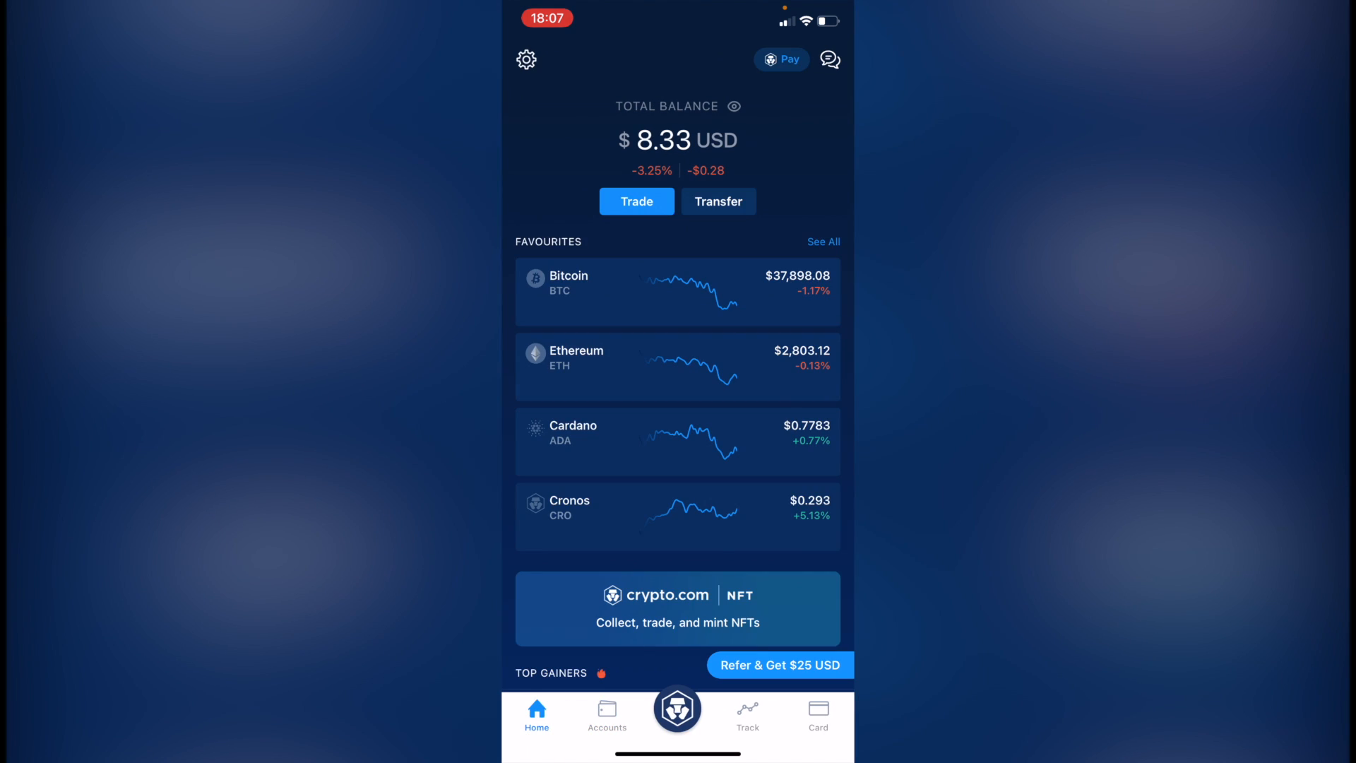
Attempt a Crypto Wallet withdrawal to a bank account, reaching the Enable USDC Withdrawal notice.
left_click(676, 708)
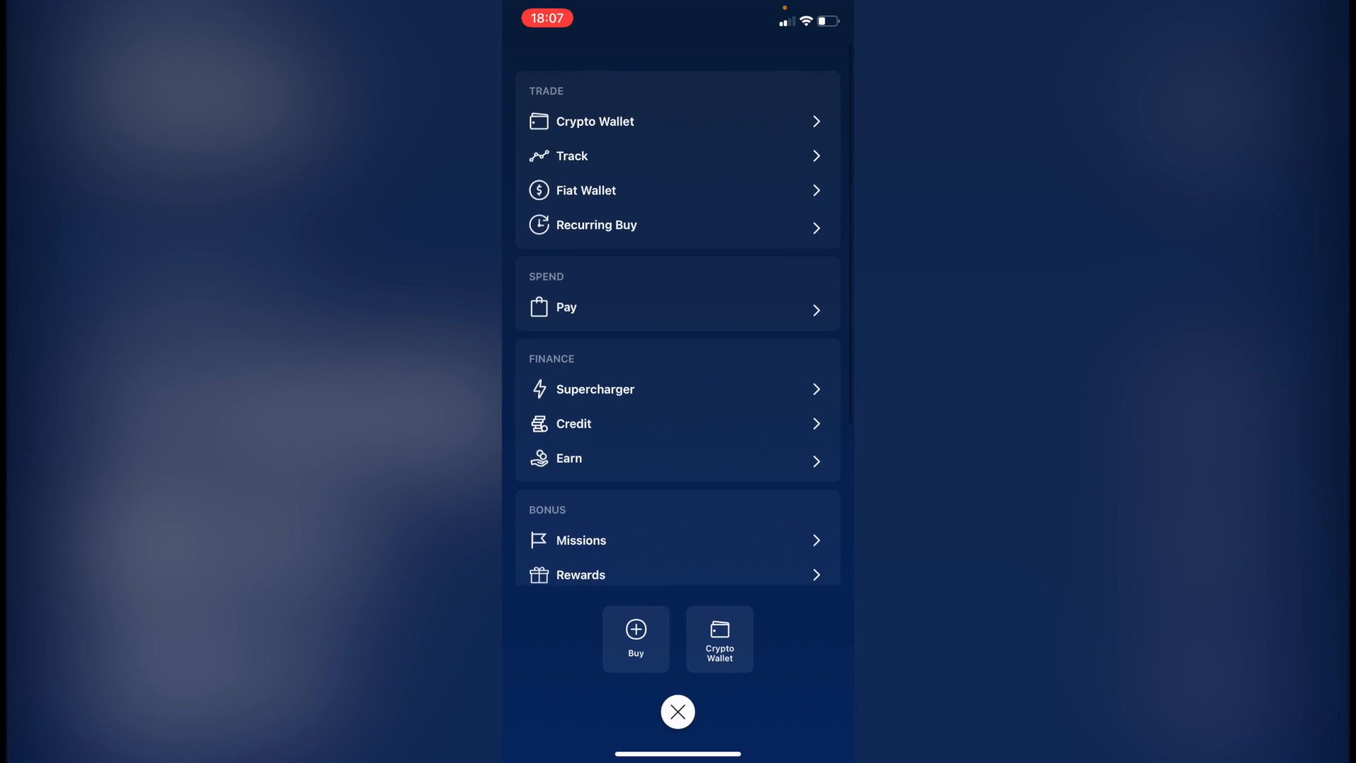
left_click(594, 121)
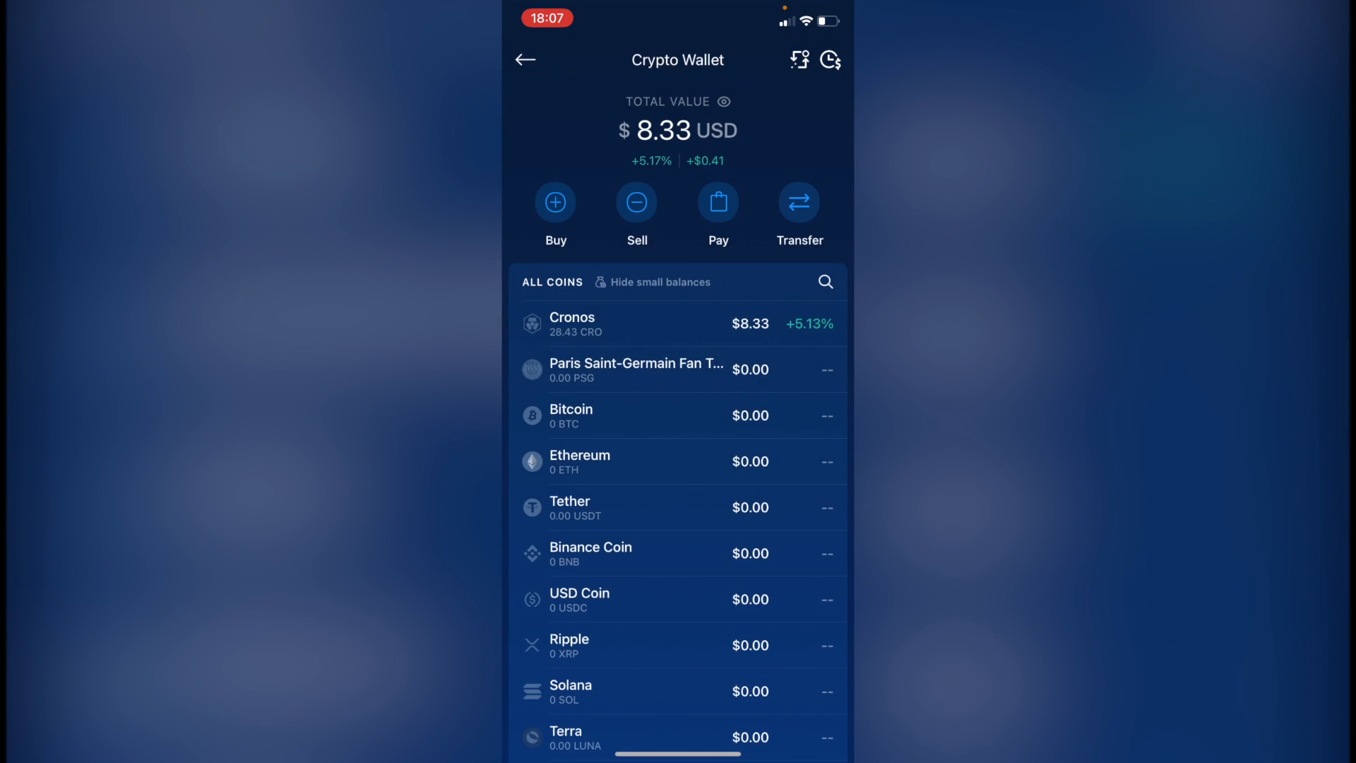
left_click(798, 202)
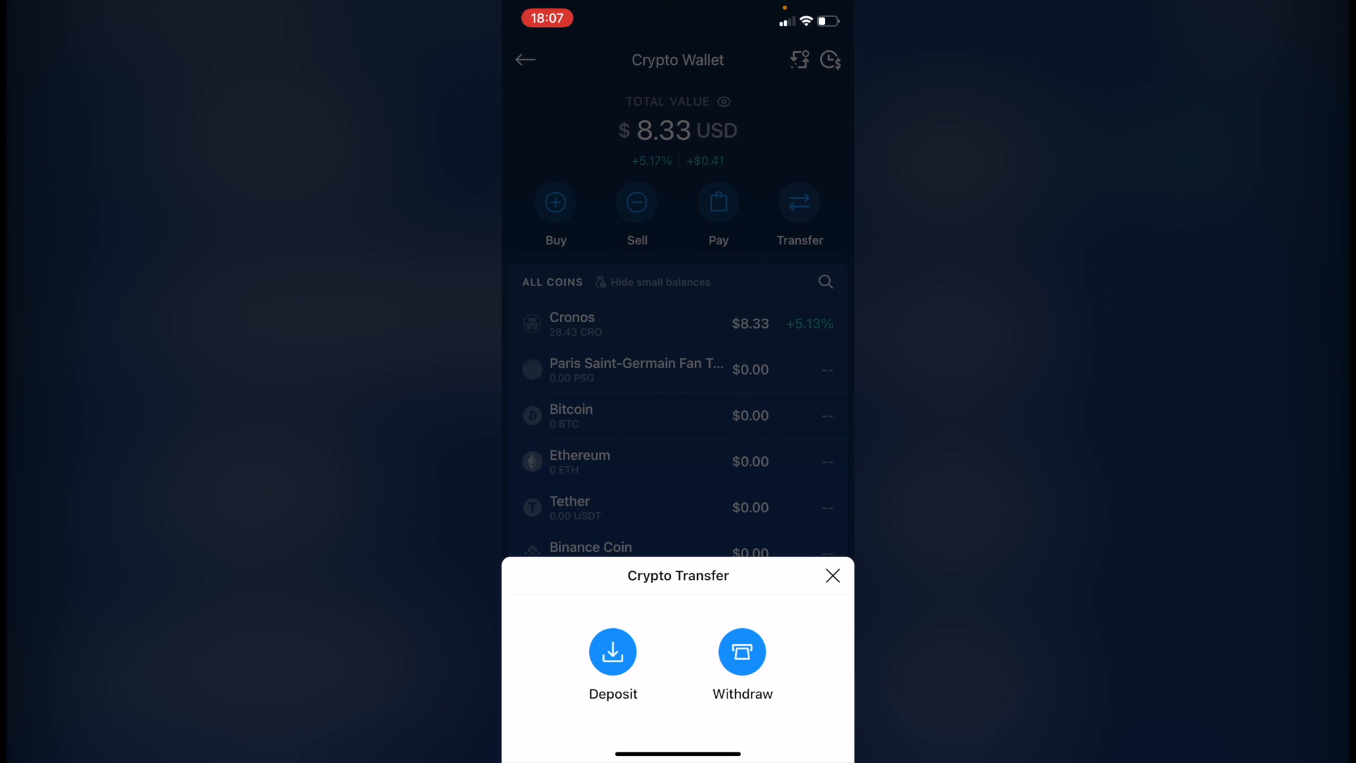
left_click(742, 651)
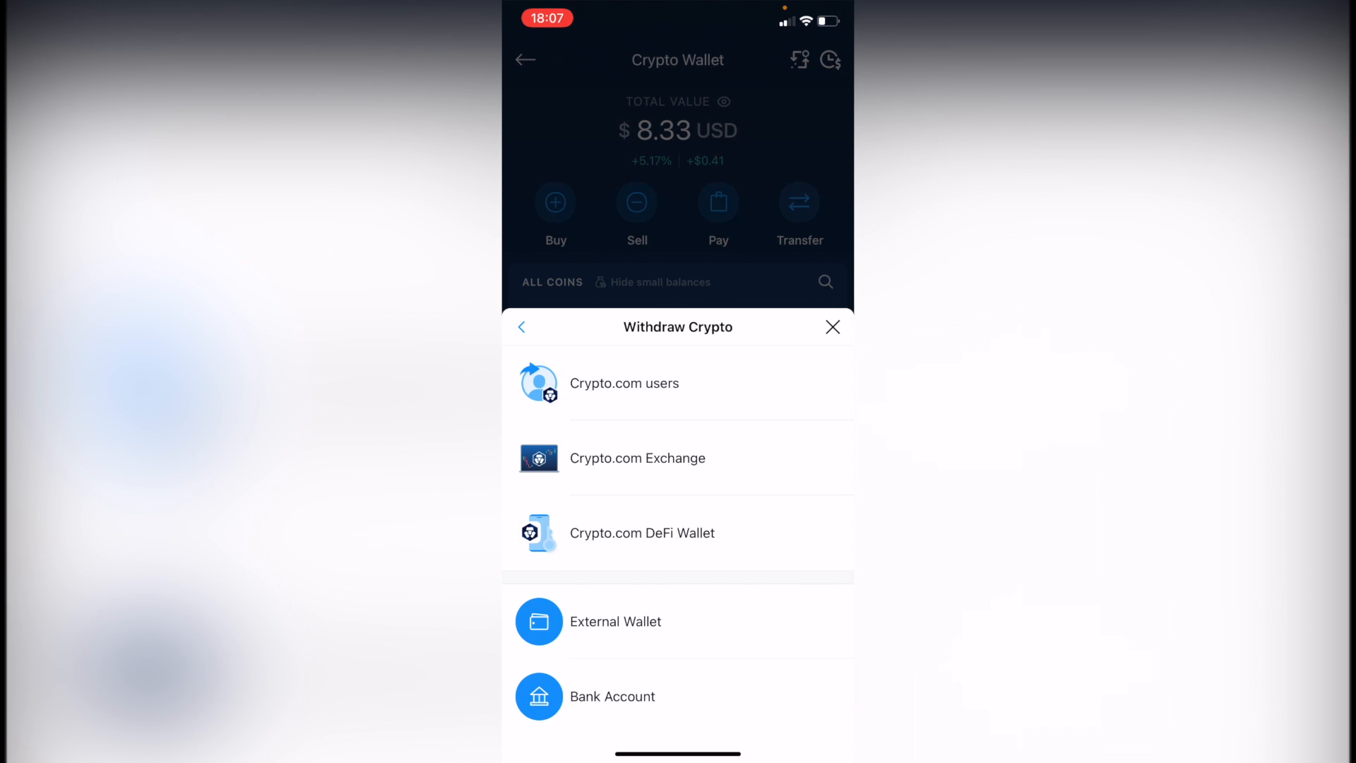
left_click(611, 696)
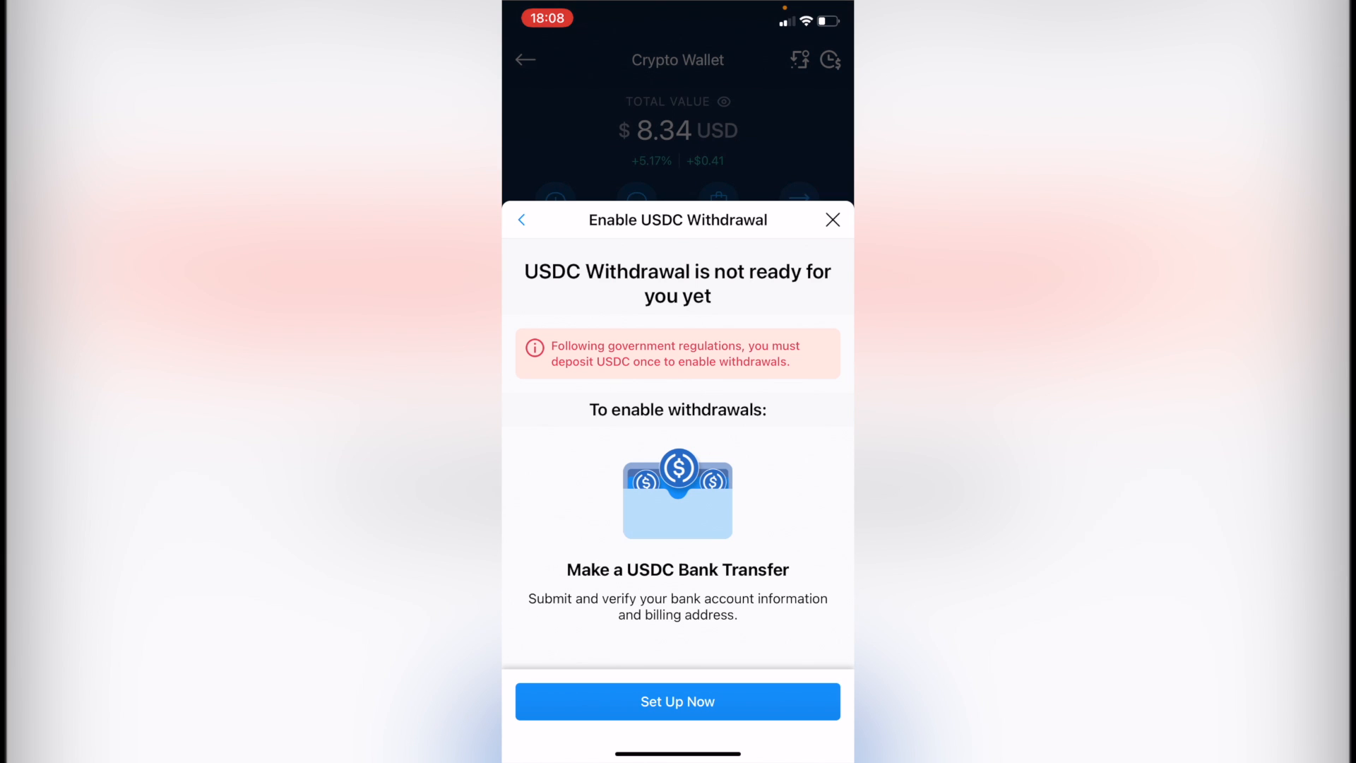
left_click(676, 702)
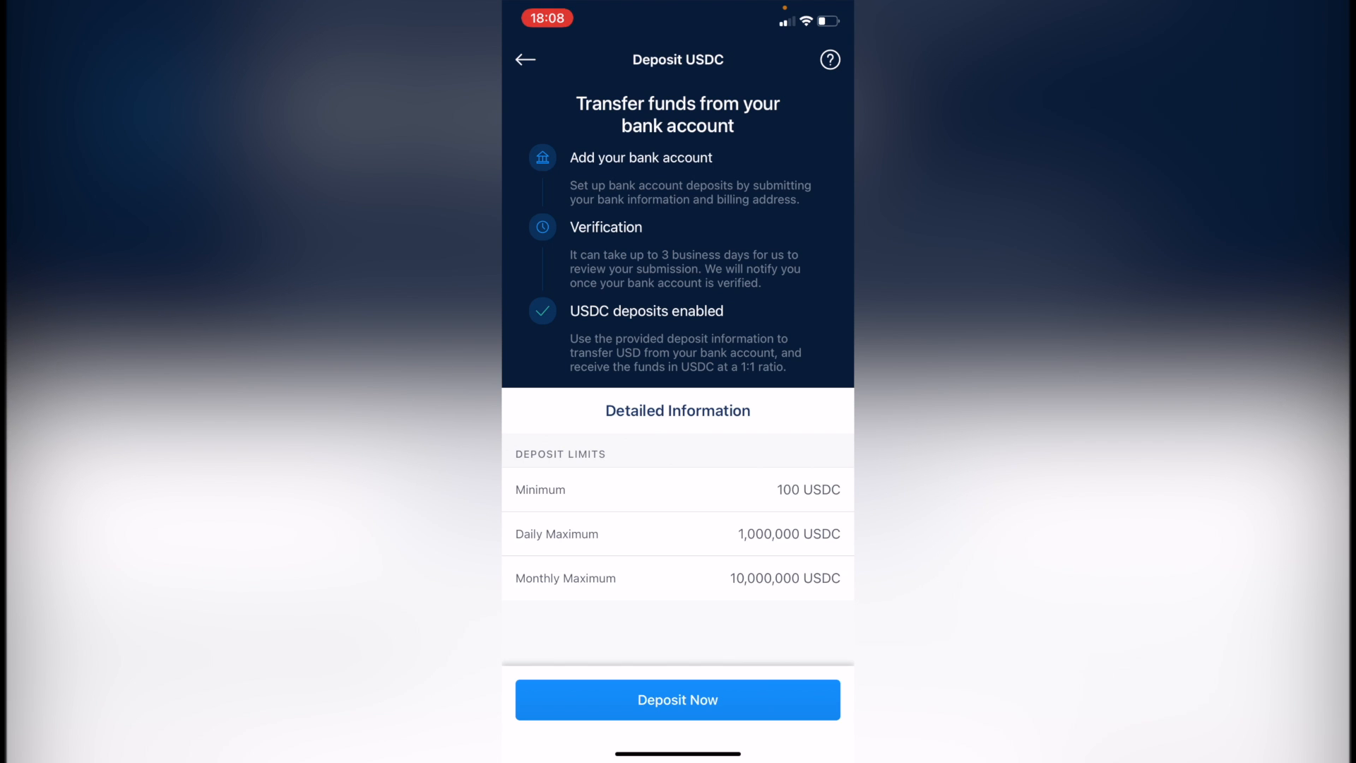
Choose Deposit Now to begin USDC bank deposit setup, reaching the Billing Address form.
left_click(677, 699)
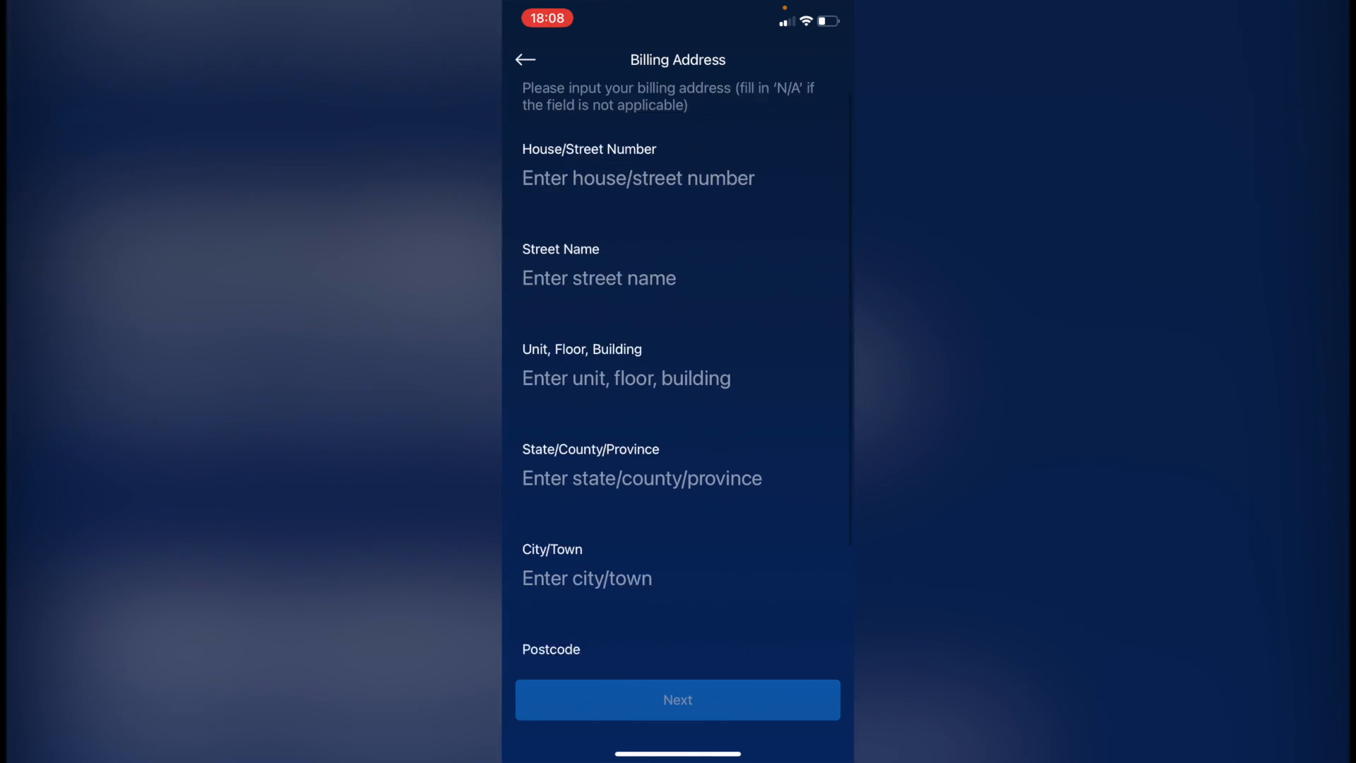
Submit billing address and bank details, leaving the new bank account incomplete, and go to Accounts.
scroll("up", 3)
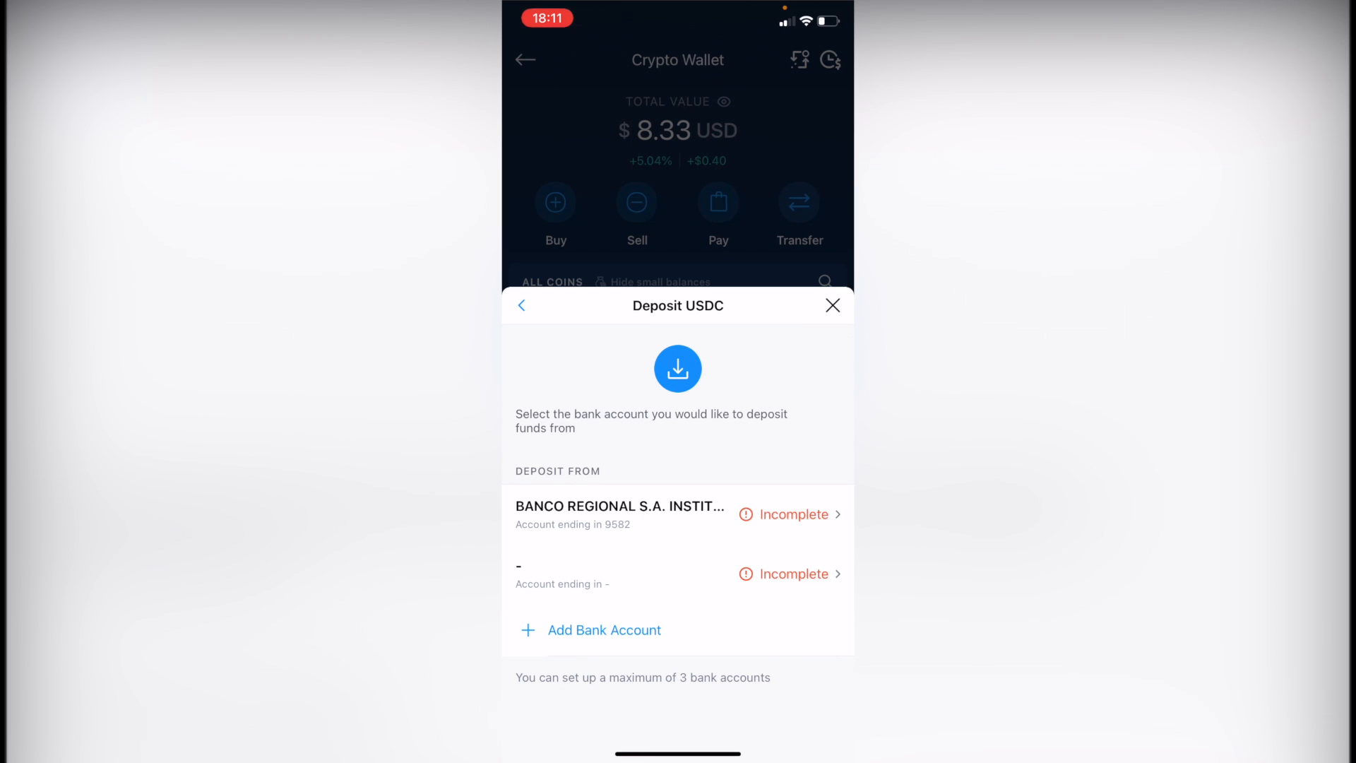
left_click(831, 305)
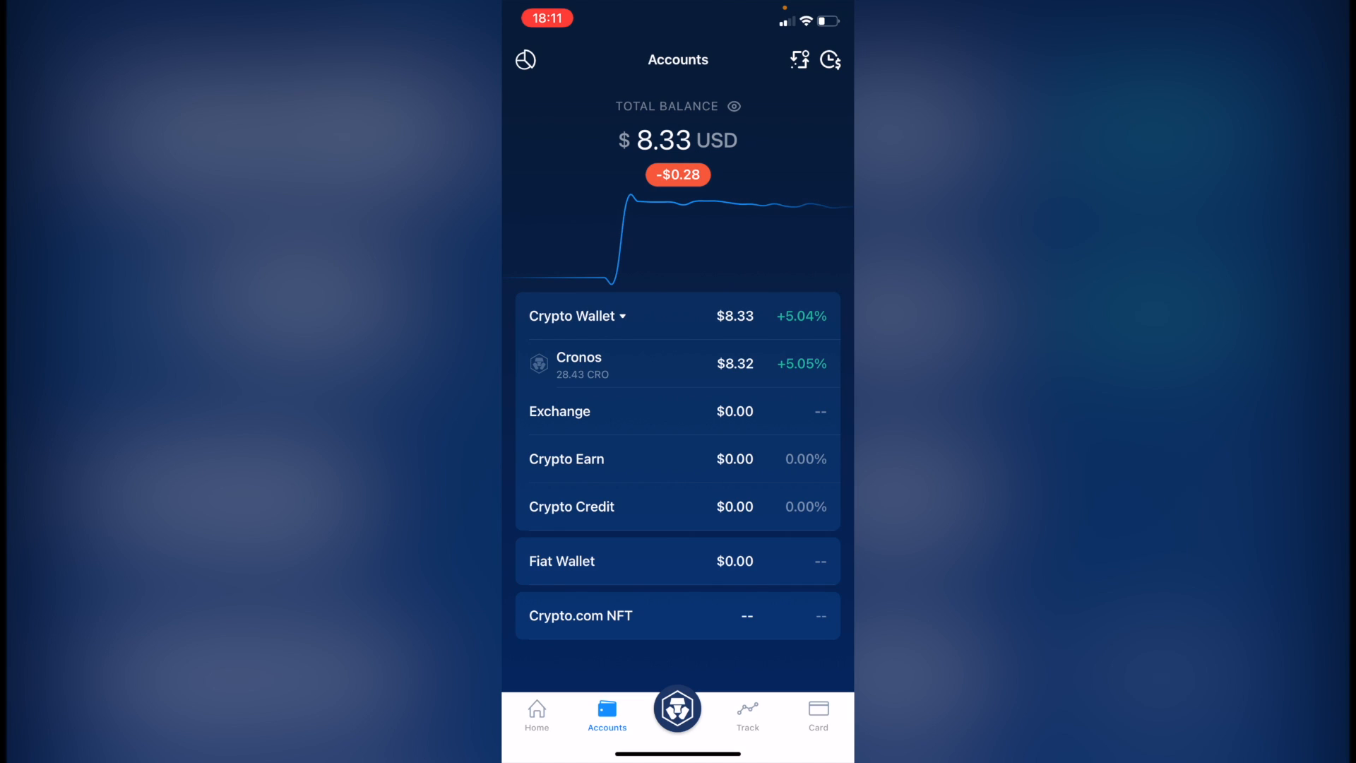